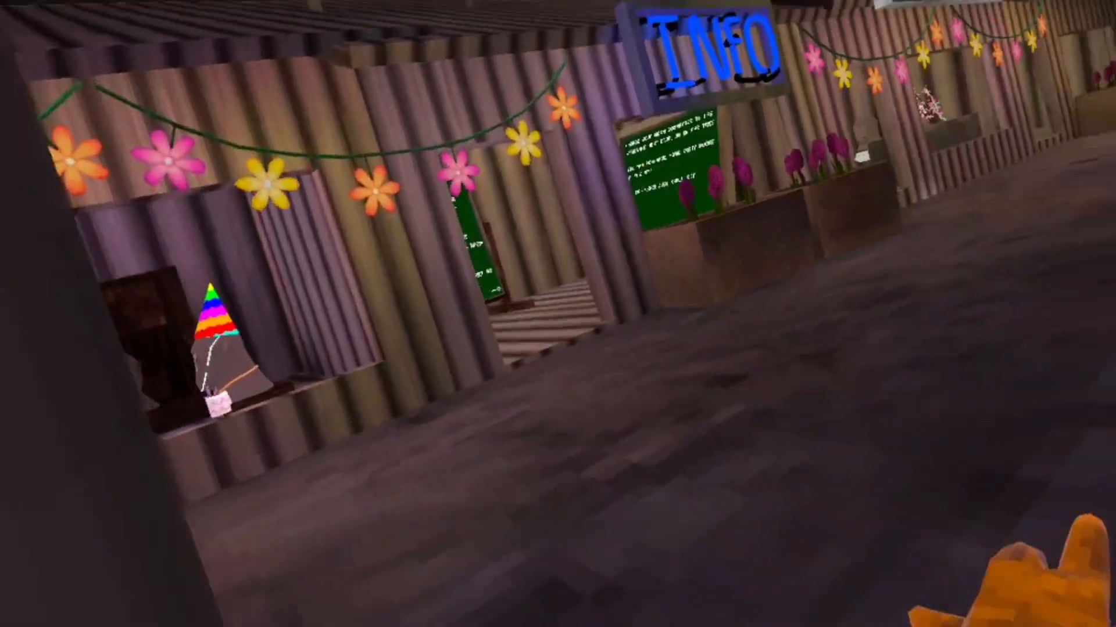
pyautogui.moveTo(558, 314)
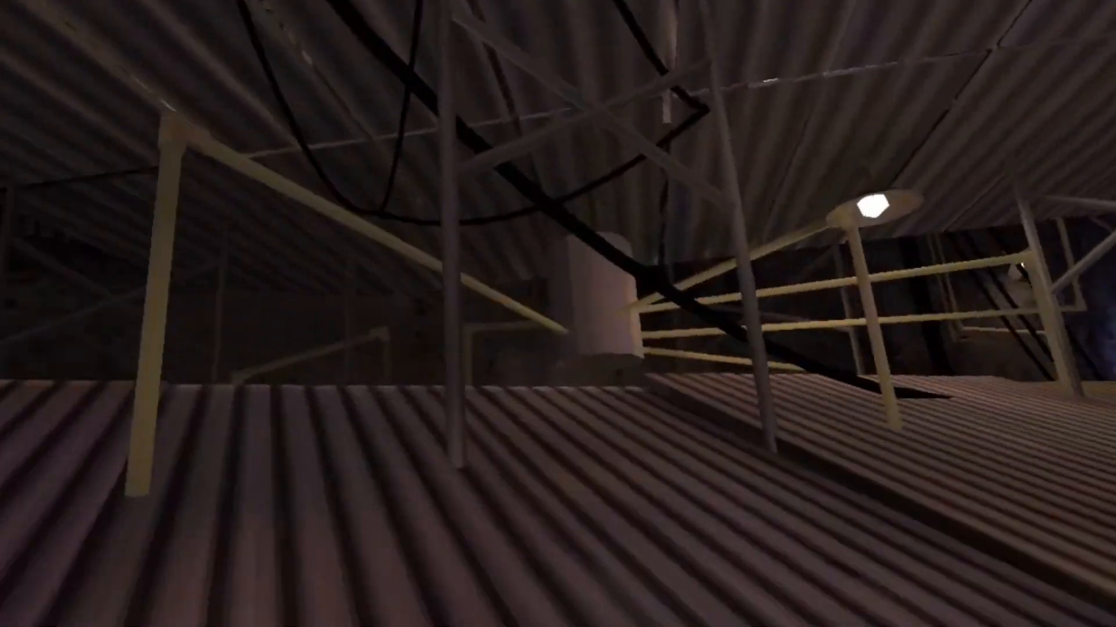